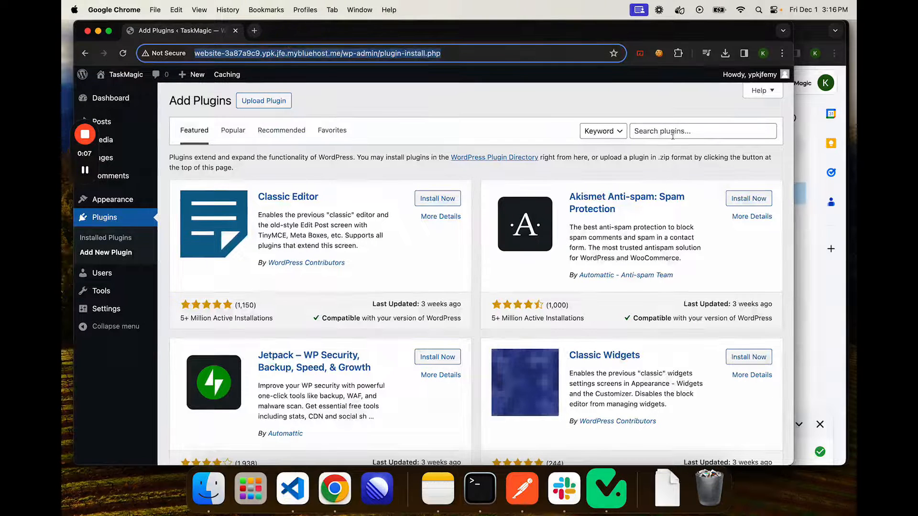
Search the WordPress plugin directory for 'yoast seo'.
left_click(703, 131)
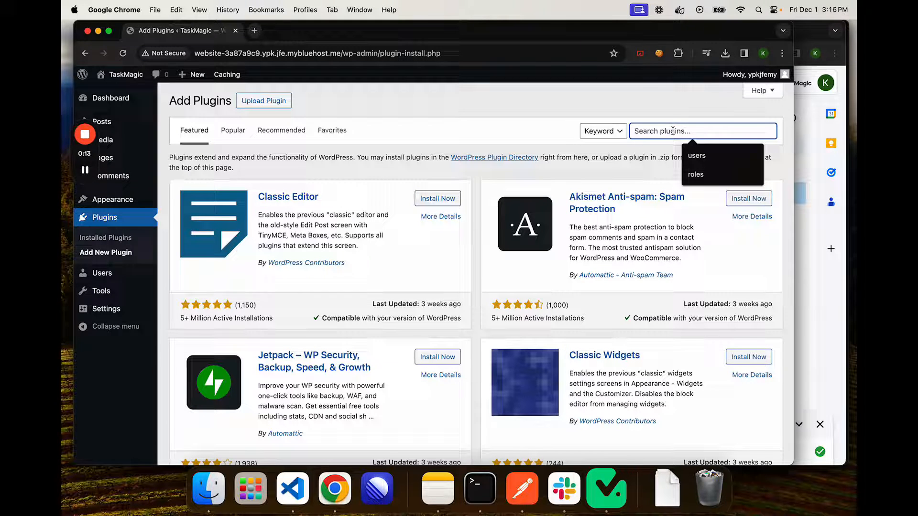
type("yoast seo")
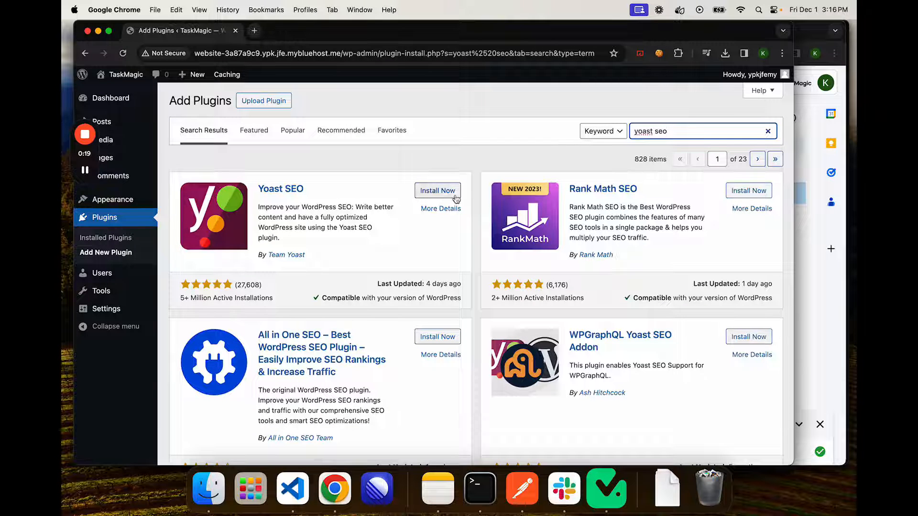
mouse_move(474, 123)
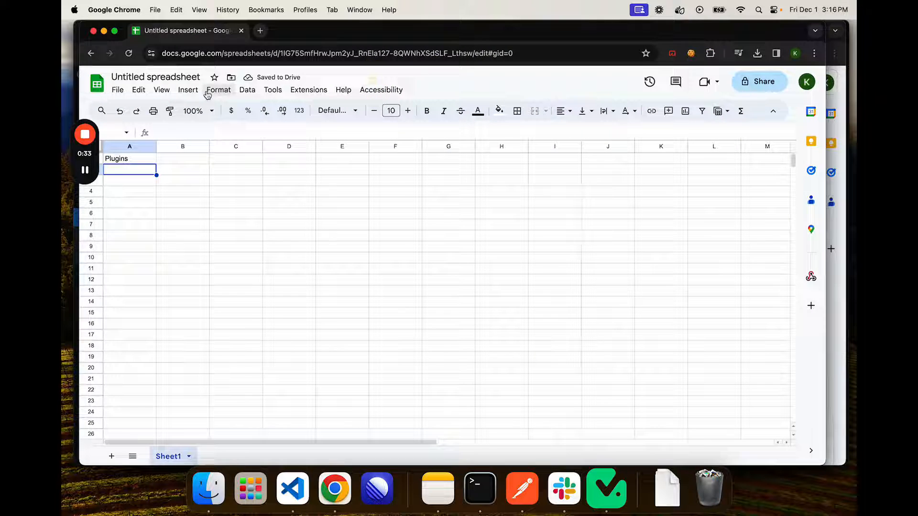
Name the sheet 'wordpress config' and list Yoast SEO and WP Smush under Plugins.
type("wordpress config")
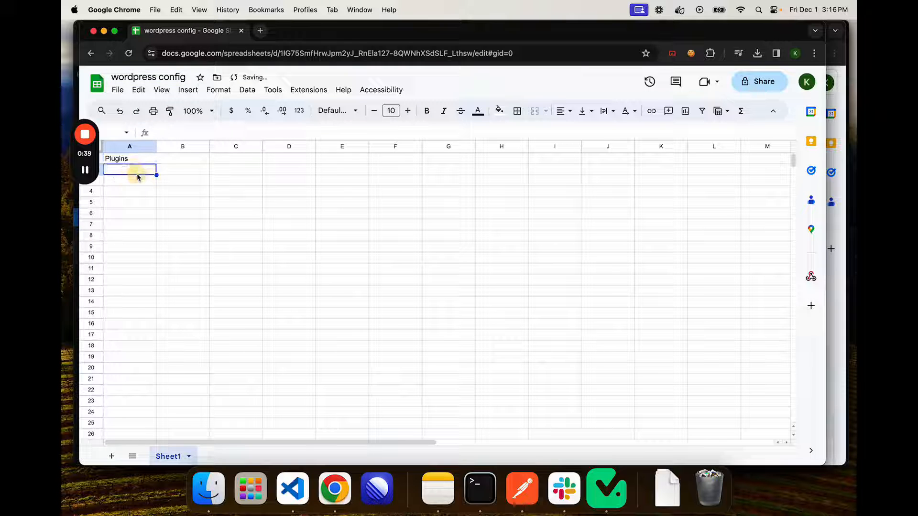
type("Yoast SEO")
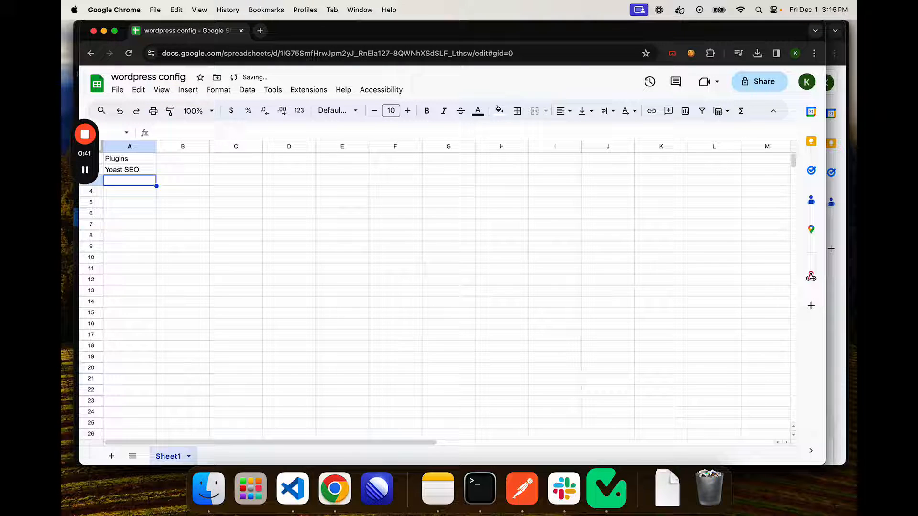
type("WP Smush")
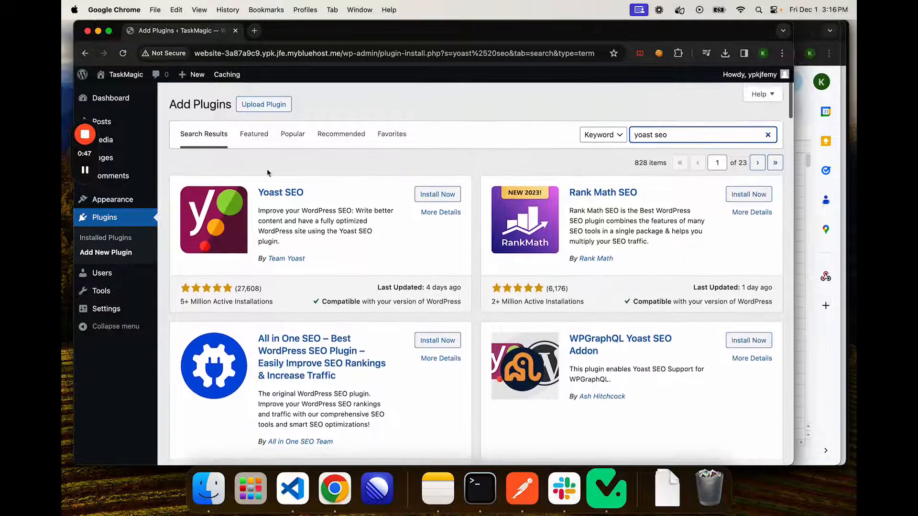
Clear the WordPress plugin search and add woocommerce to the sheet's plugin list.
left_click(768, 134)
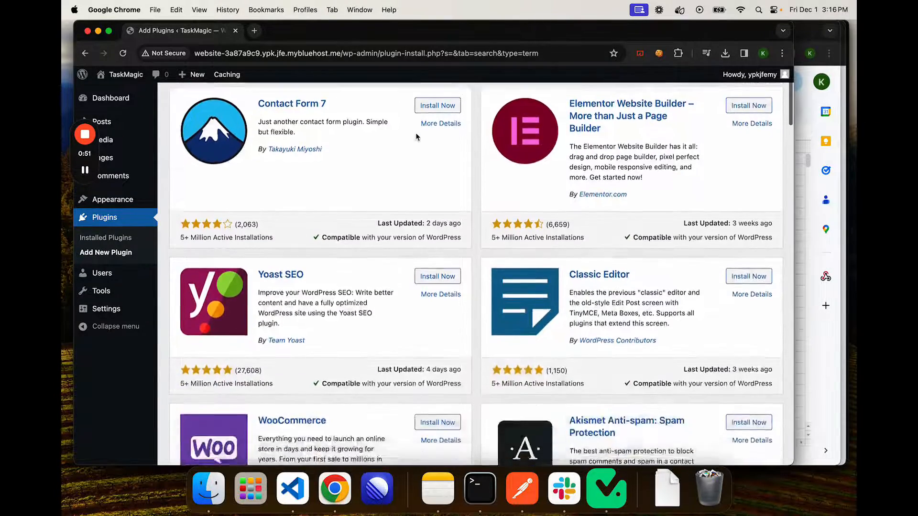
scroll("down", 3)
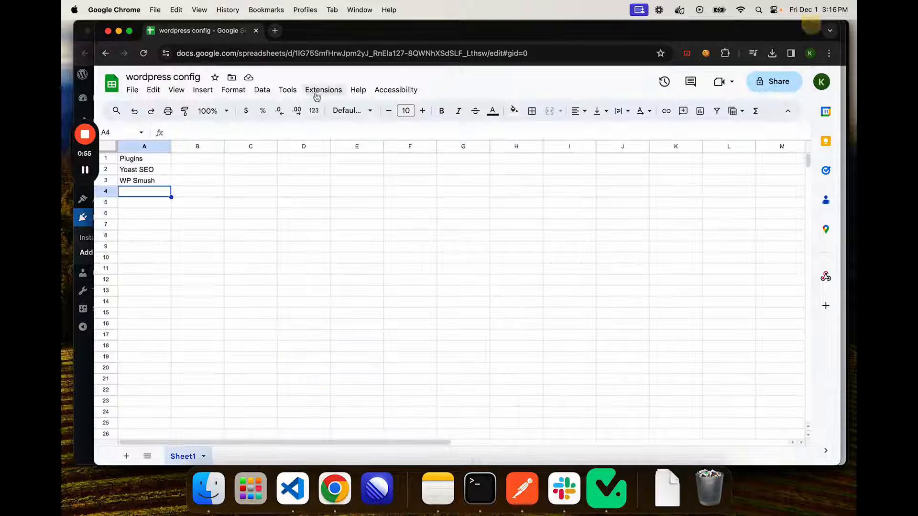
type("woocommerce")
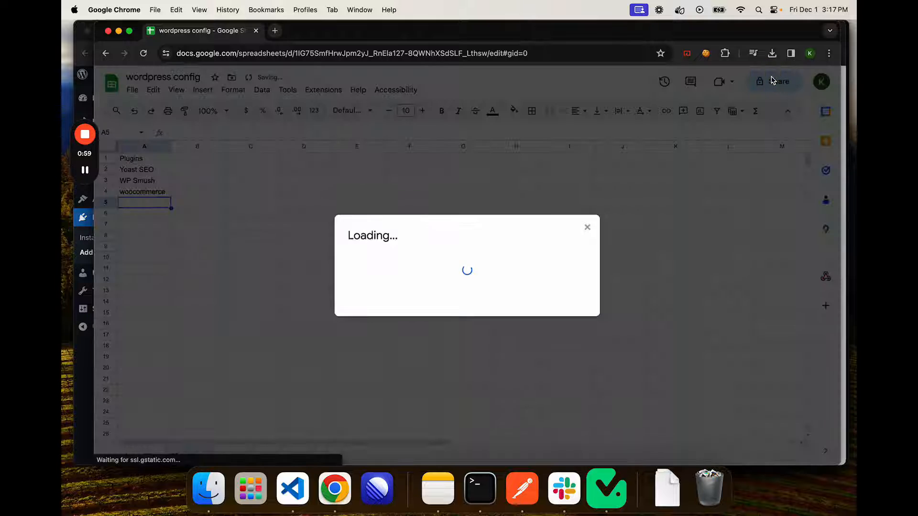
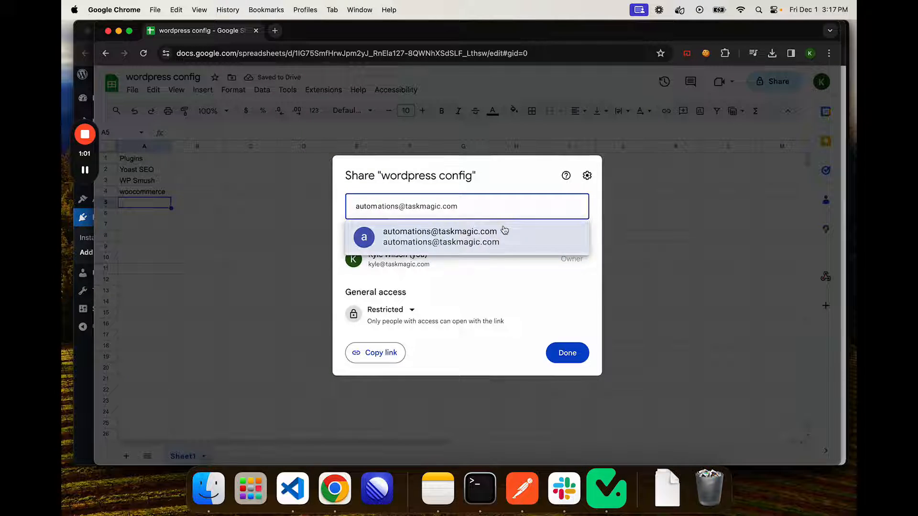
left_click(441, 236)
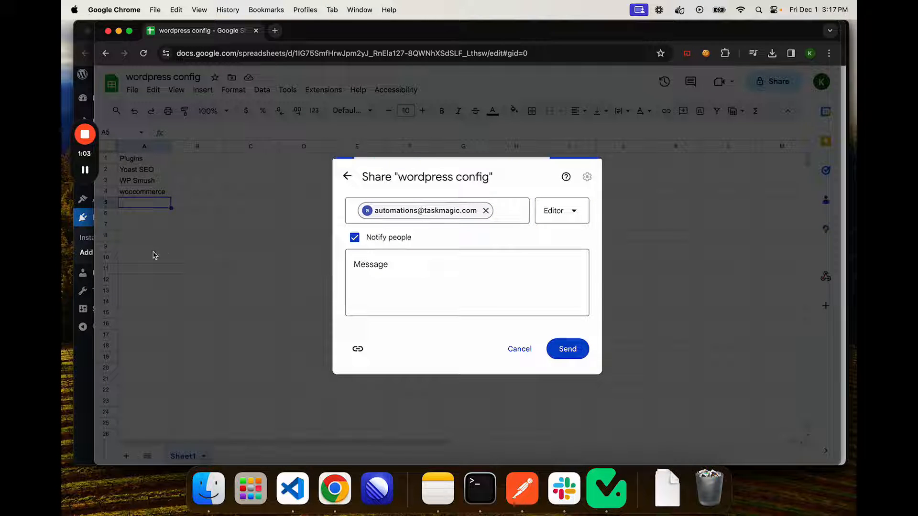
left_click(566, 349)
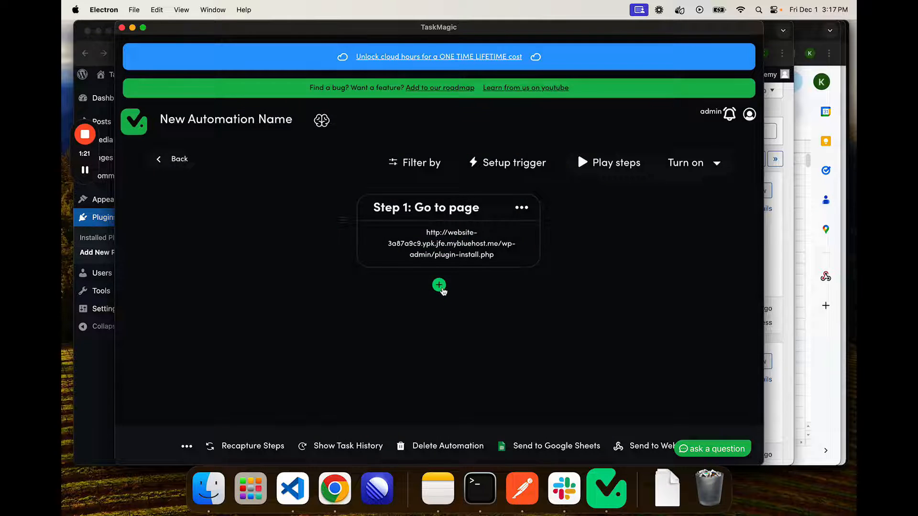
Record steps that type 'Yoast S' into the plugin search and click Install Now.
left_click(439, 286)
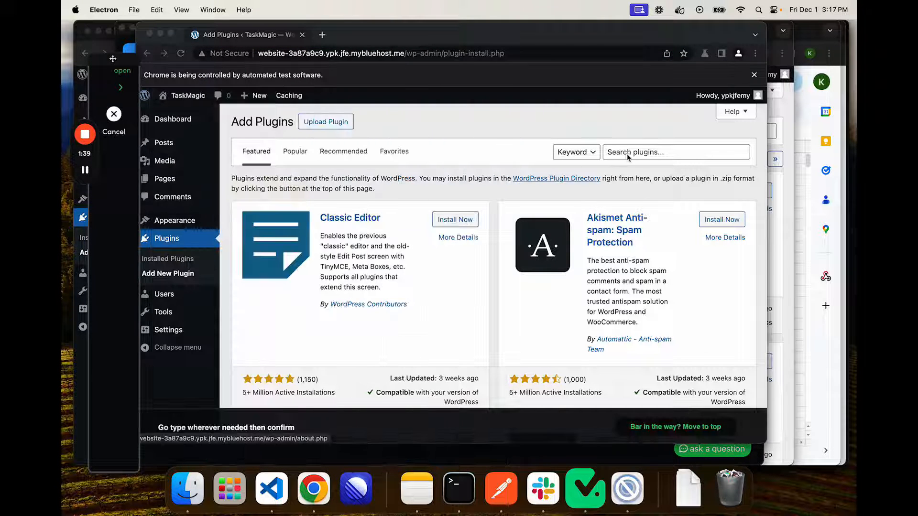
type("Yoast S")
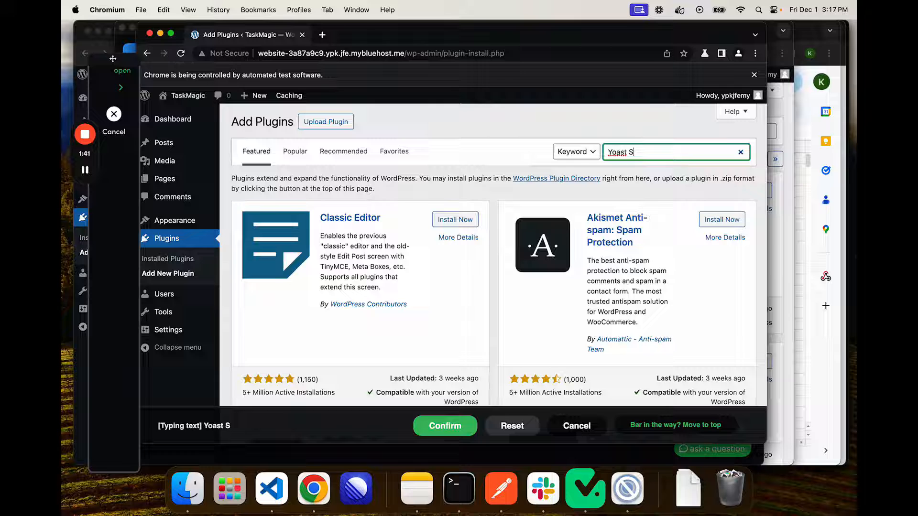
left_click(444, 426)
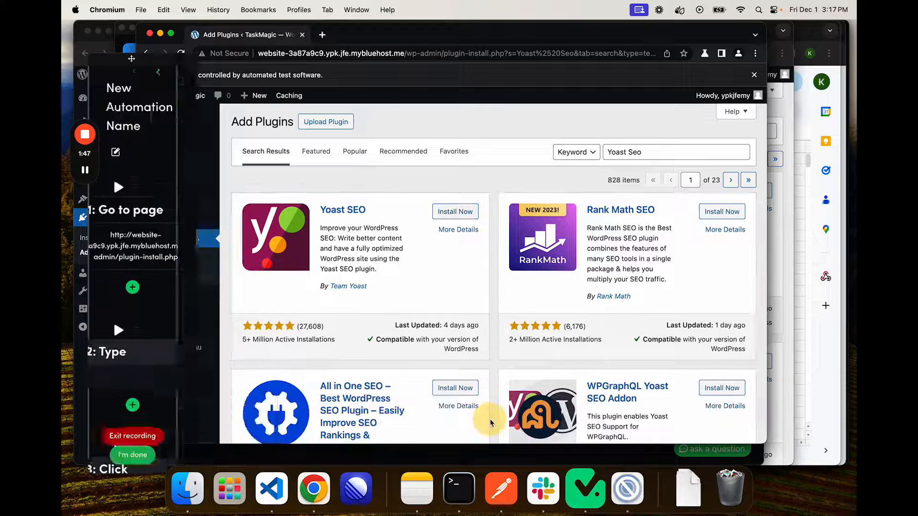
left_click(489, 75)
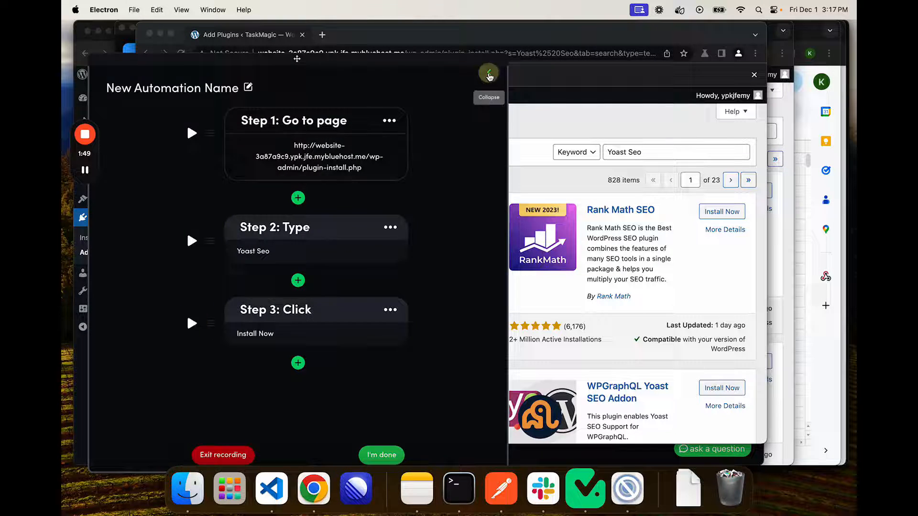
Add a delay step, record clicking Activate for Yoast SEO, and finish recording.
left_click(488, 74)
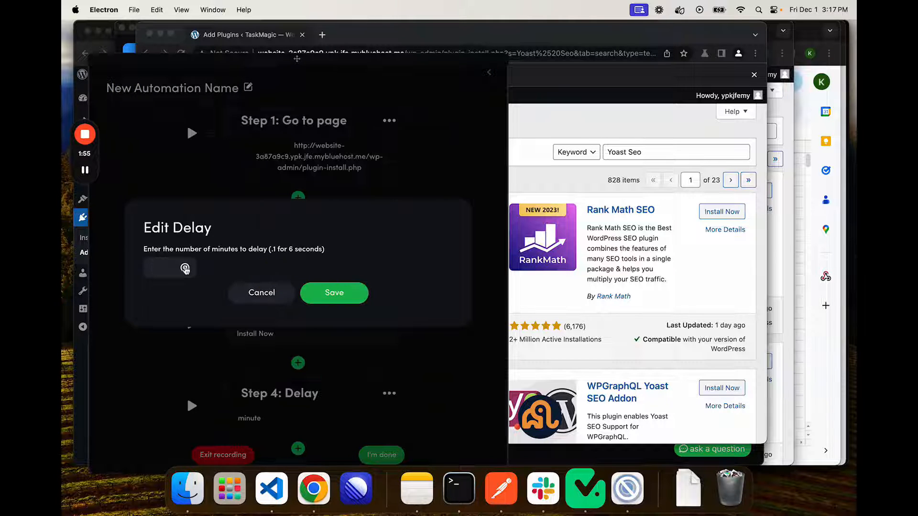
left_click(333, 292)
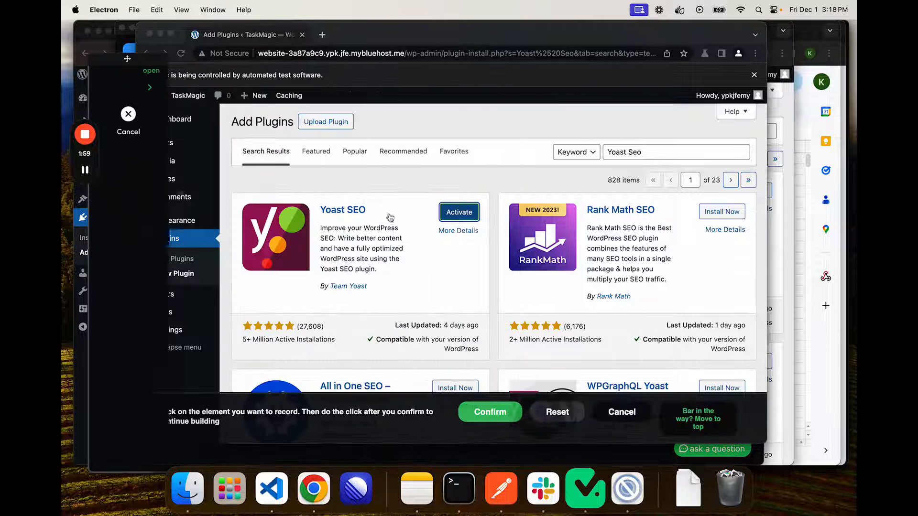
left_click(490, 411)
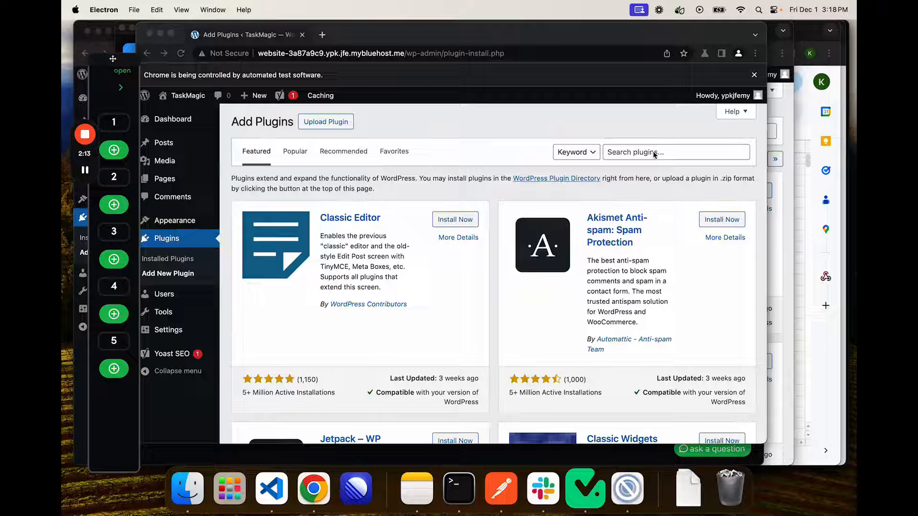
left_click(121, 88)
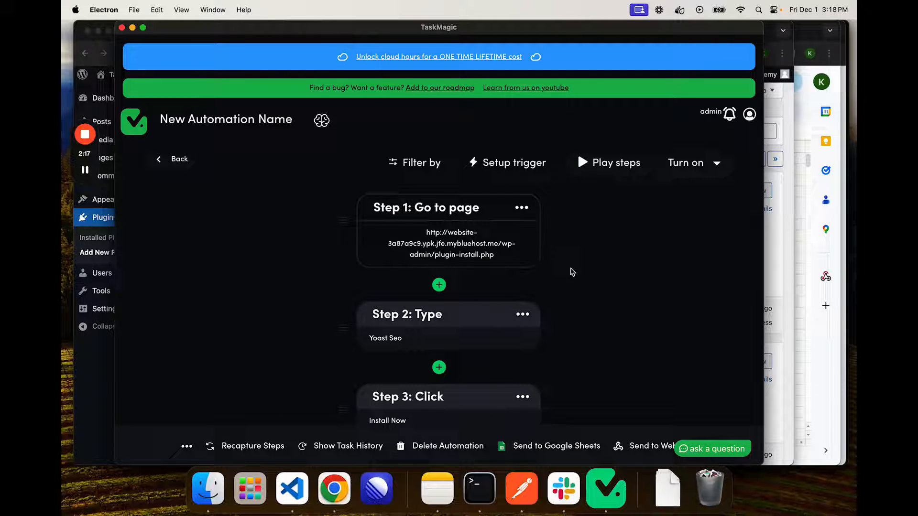
Set up a loop trigger for the automation that connects to Google Sheets row data.
left_click(513, 163)
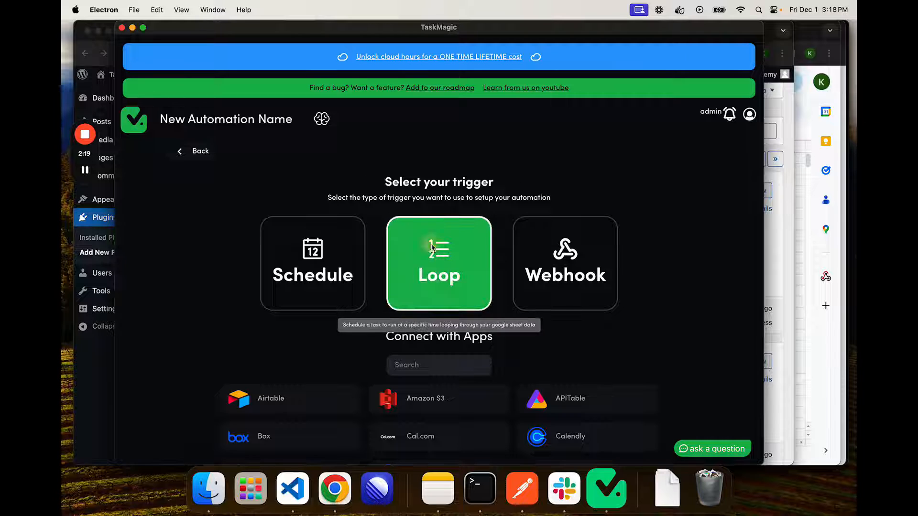
left_click(438, 264)
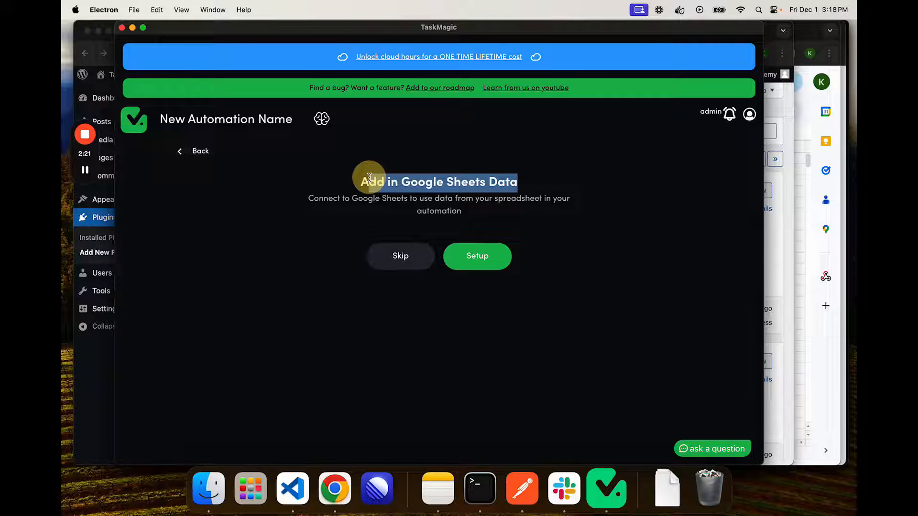
left_click(476, 257)
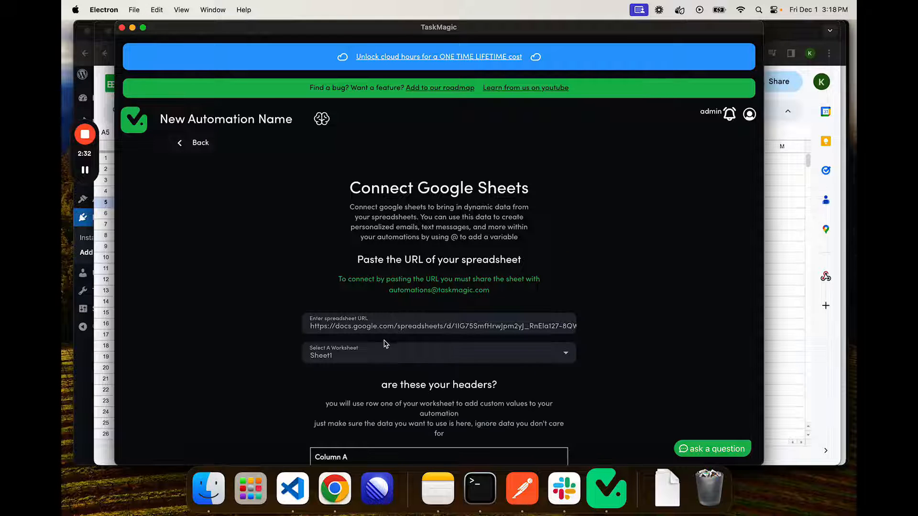
scroll("down", 3)
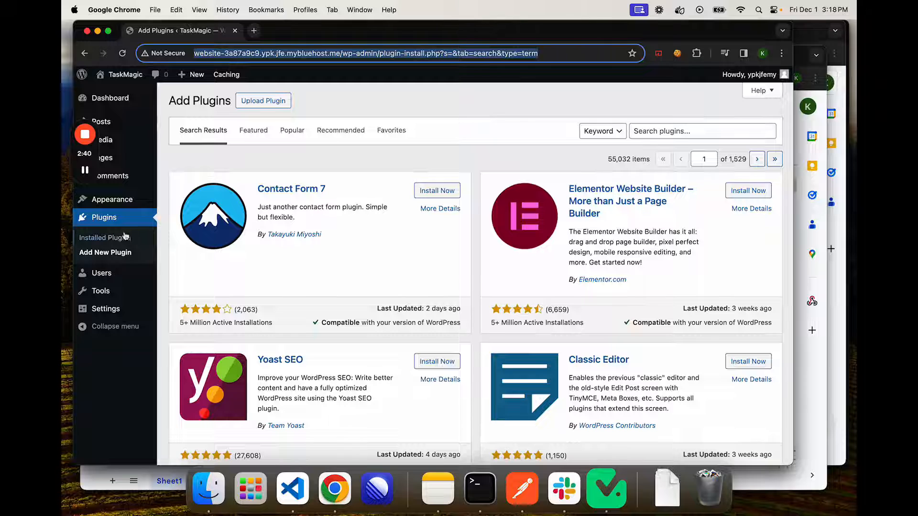
Deactivate Yoast SEO from the WordPress installed plugins list.
left_click(106, 237)
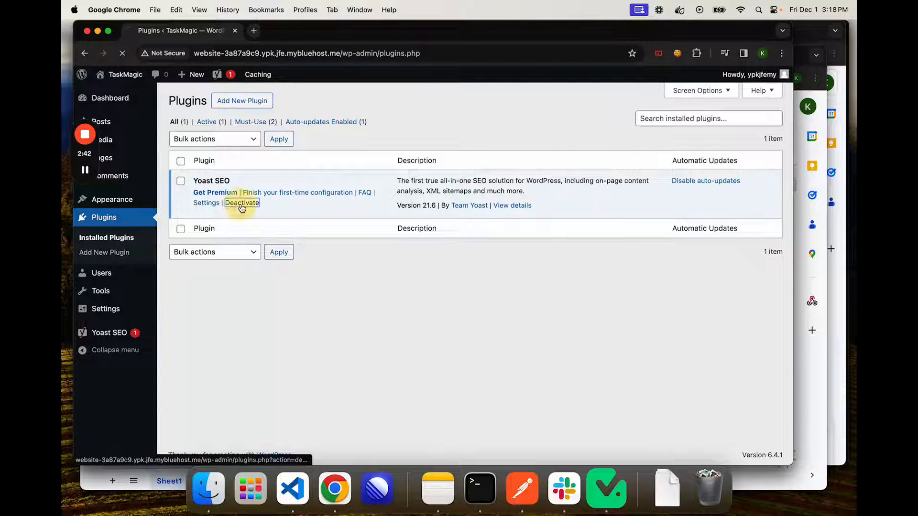
left_click(235, 224)
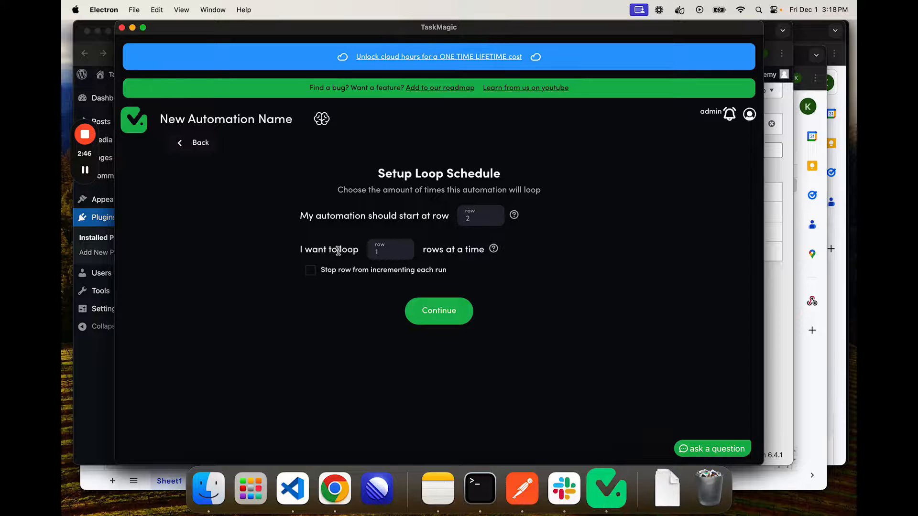
Loop from row 2, one row per run without incrementing, and accept the hourly schedule.
left_click(310, 270)
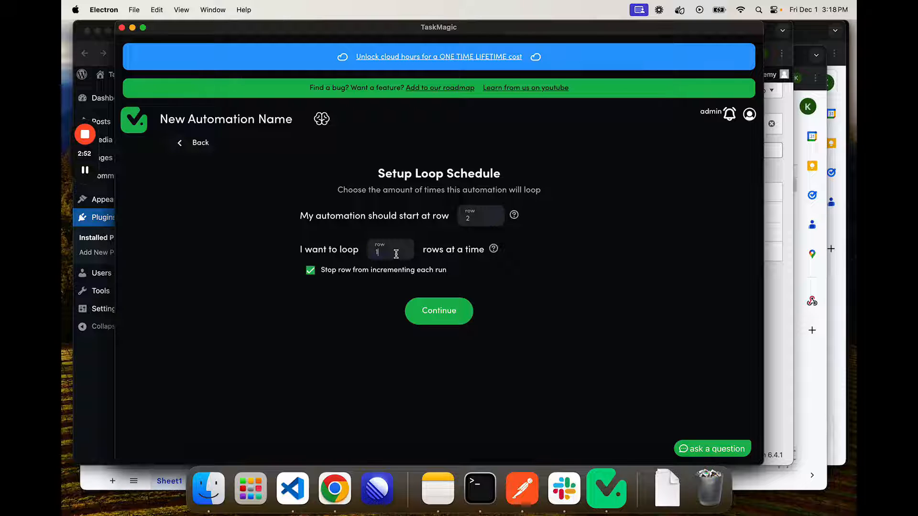
left_click(439, 310)
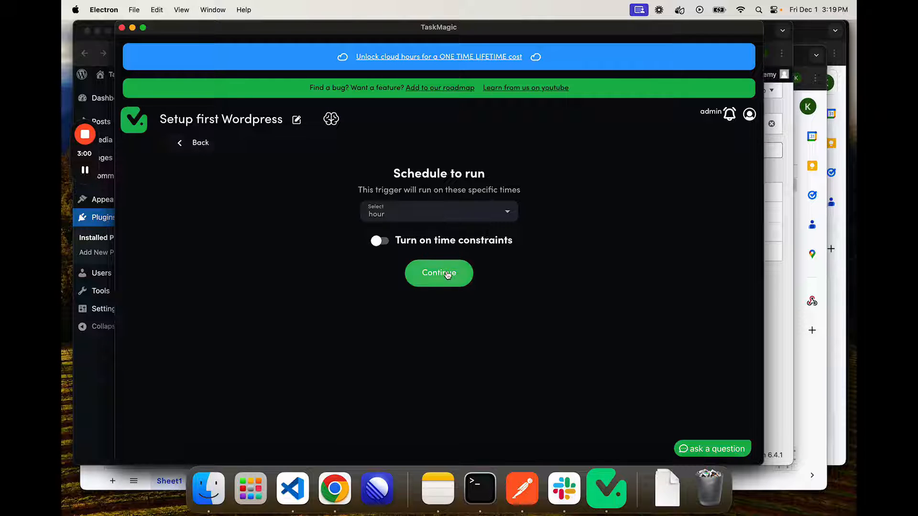
left_click(438, 273)
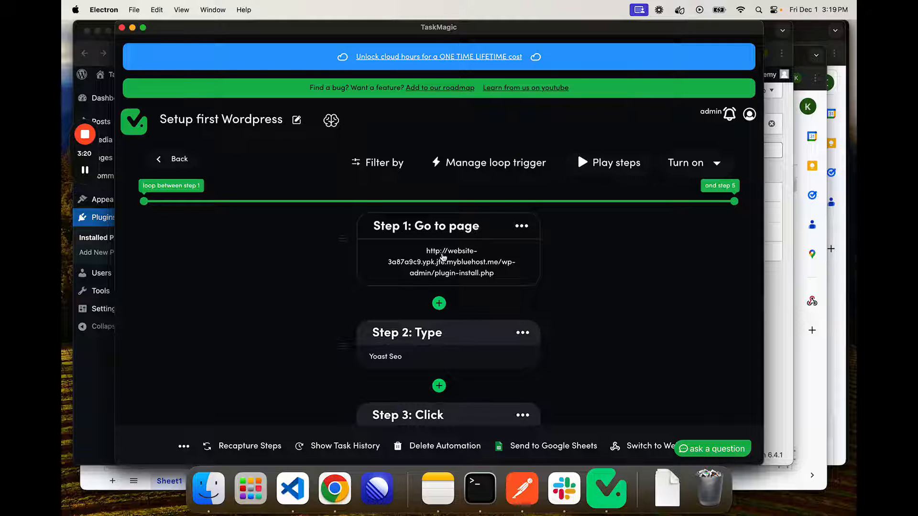
scroll("down", 3)
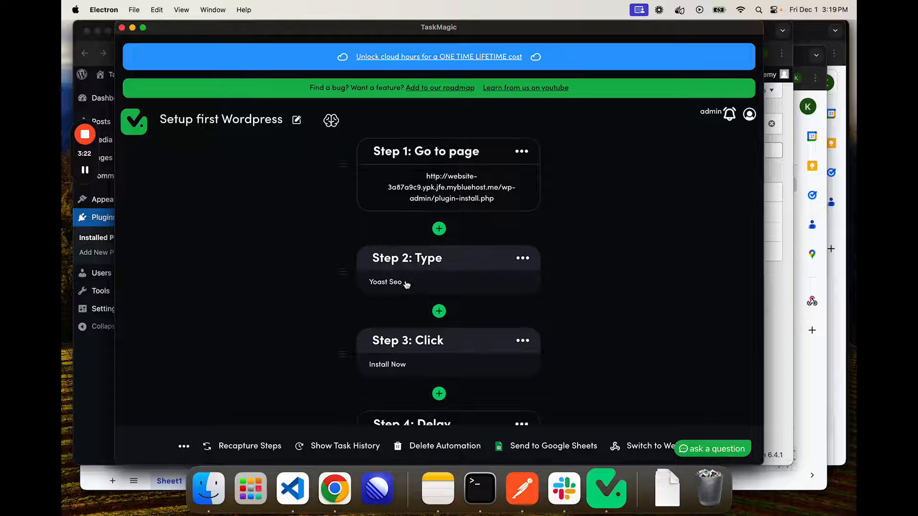
left_click(523, 258)
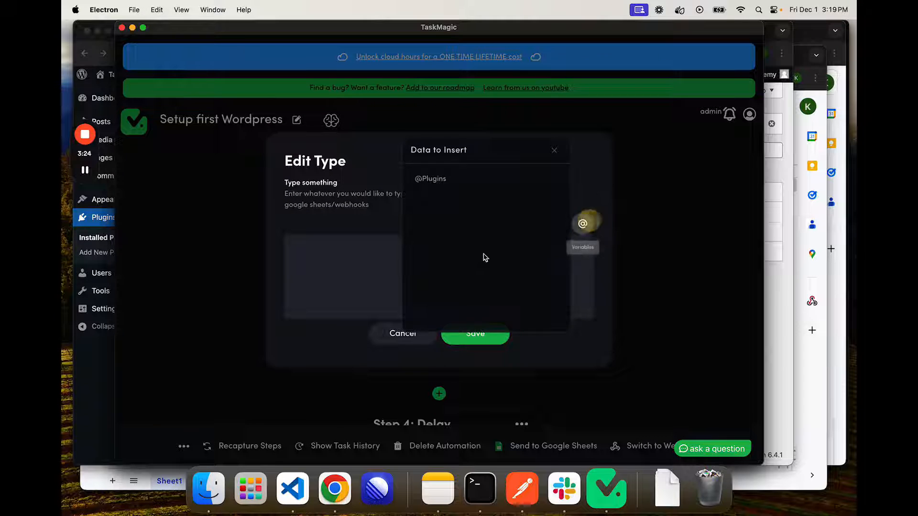
left_click(475, 333)
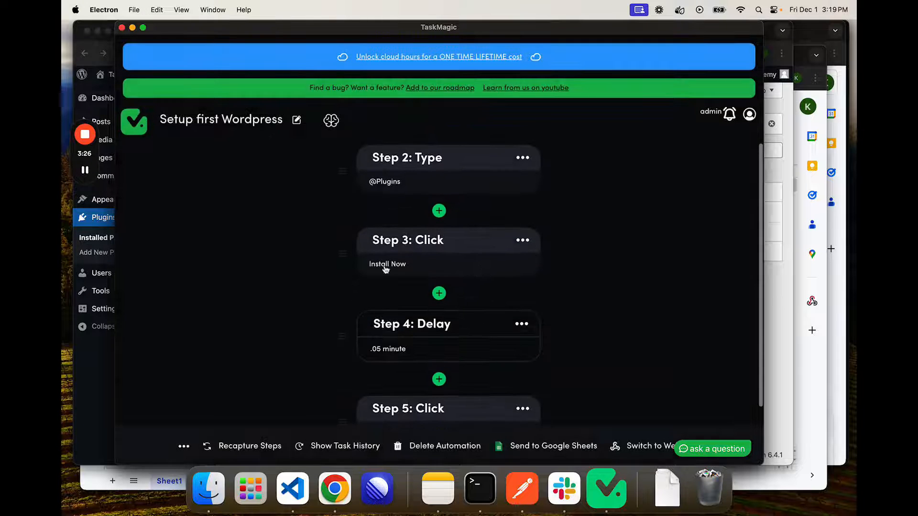
scroll("down", 3)
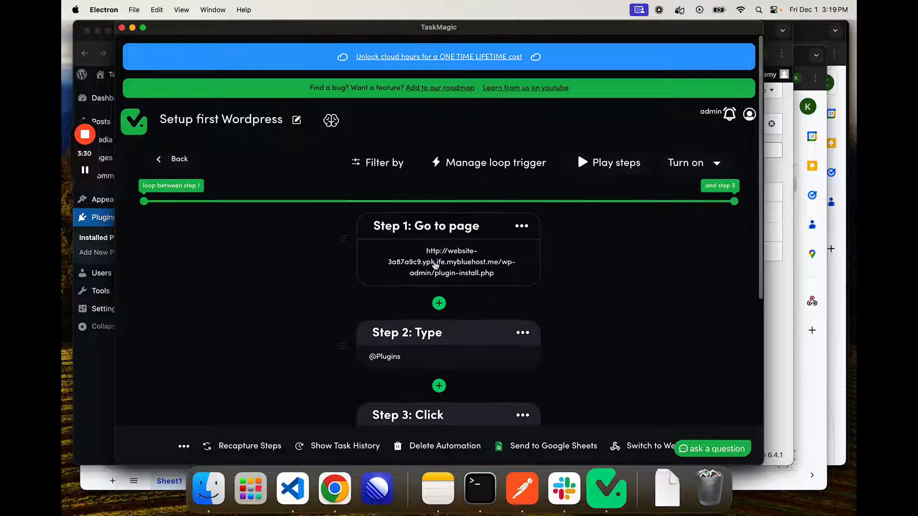
scroll("down", 3)
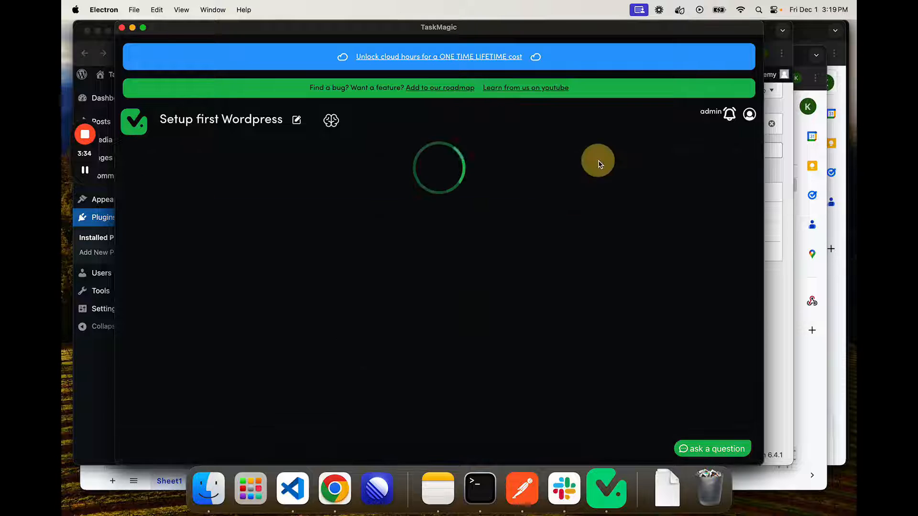
Run the loop so it searches Yoast SEO, installs and activates it.
left_click(615, 163)
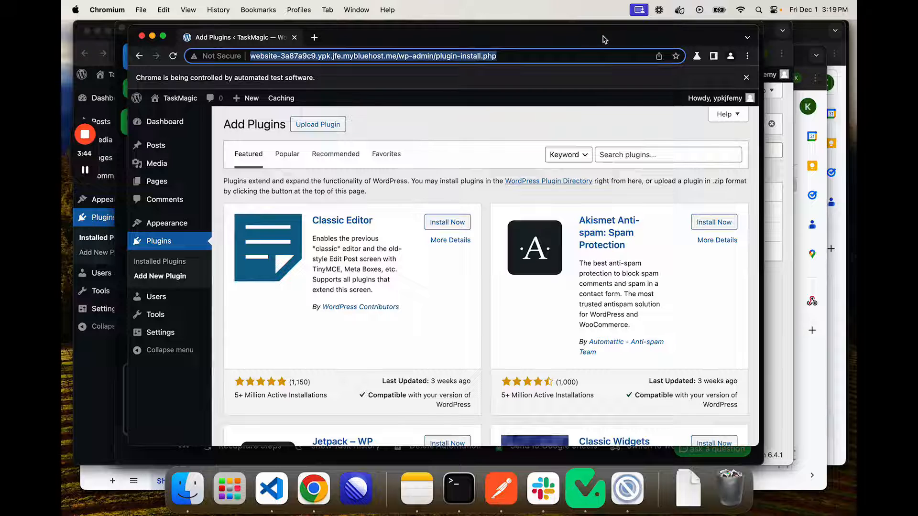
left_click(668, 155)
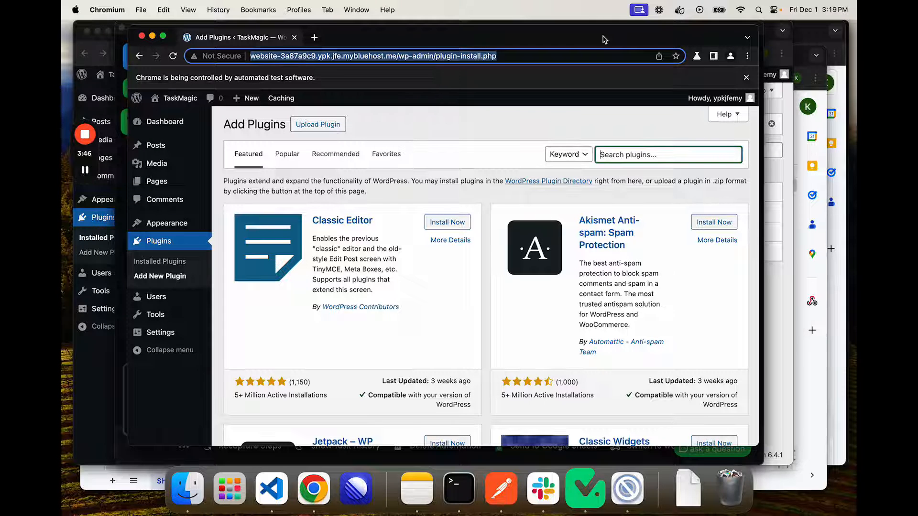
type("Yoast SEO")
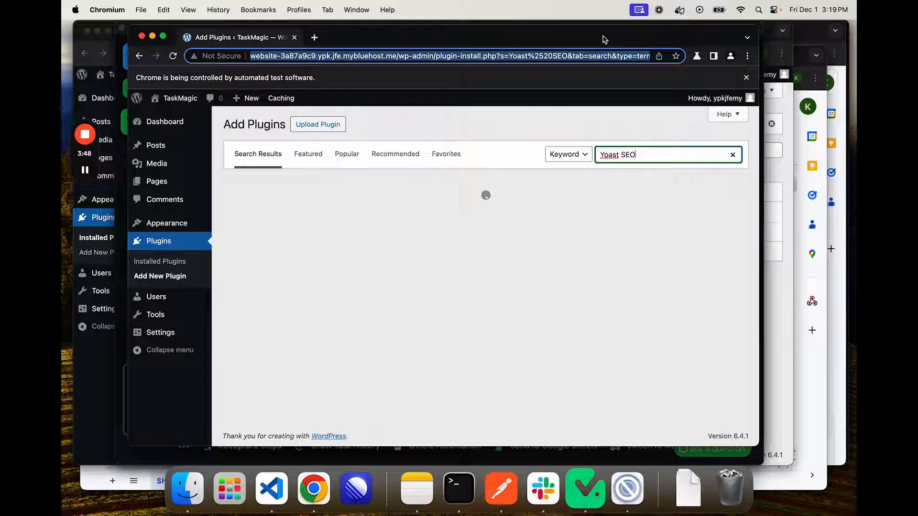
left_click(440, 214)
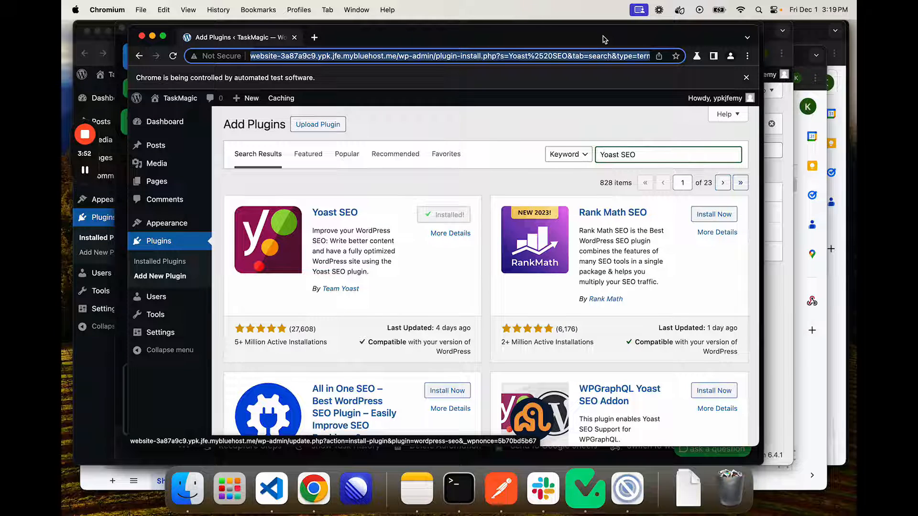
left_click(448, 214)
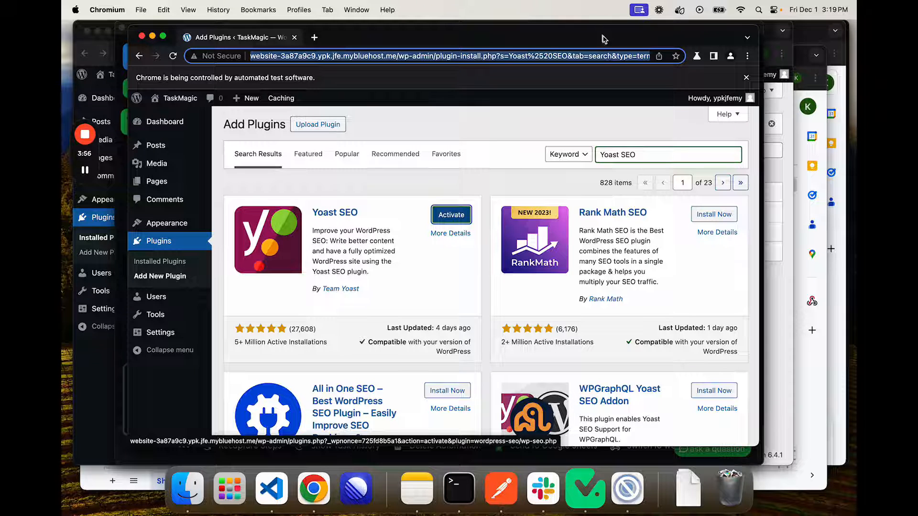
left_click(451, 214)
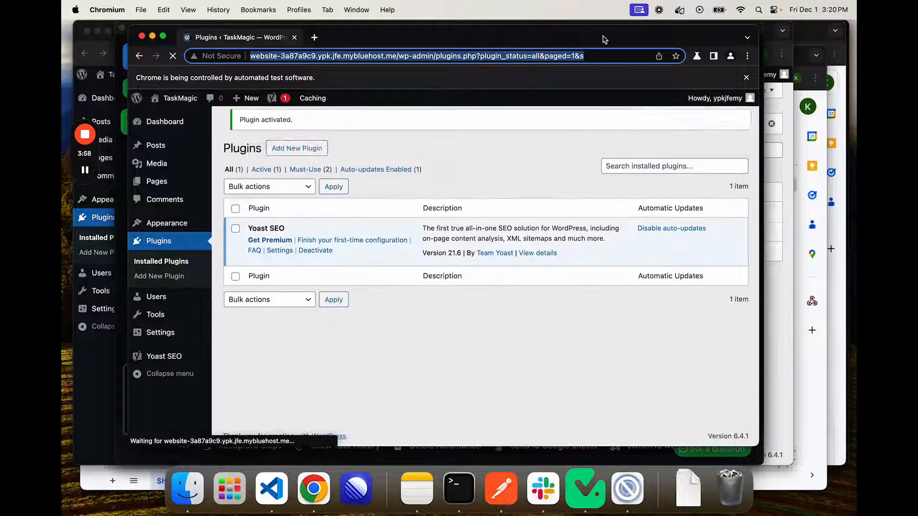
left_click(159, 276)
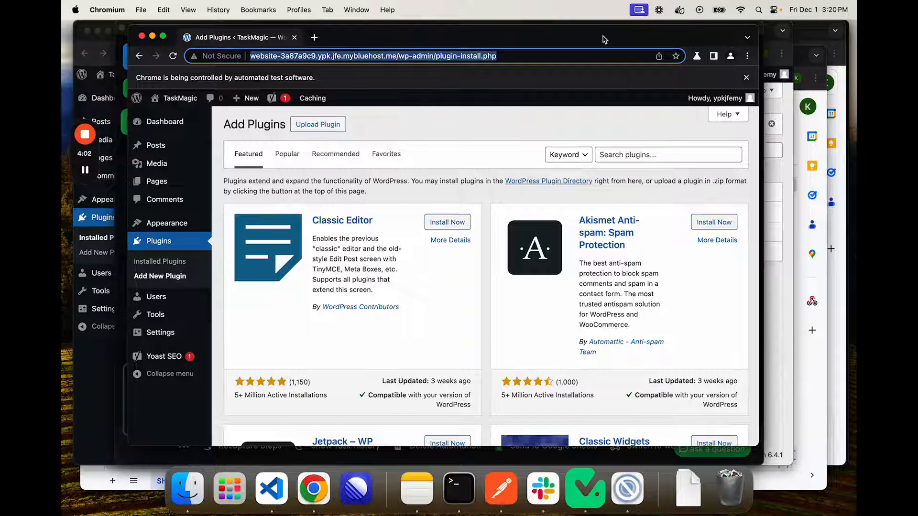
Let the loop install and activate WP Smush, then start installing woocommerce.
left_click(668, 155)
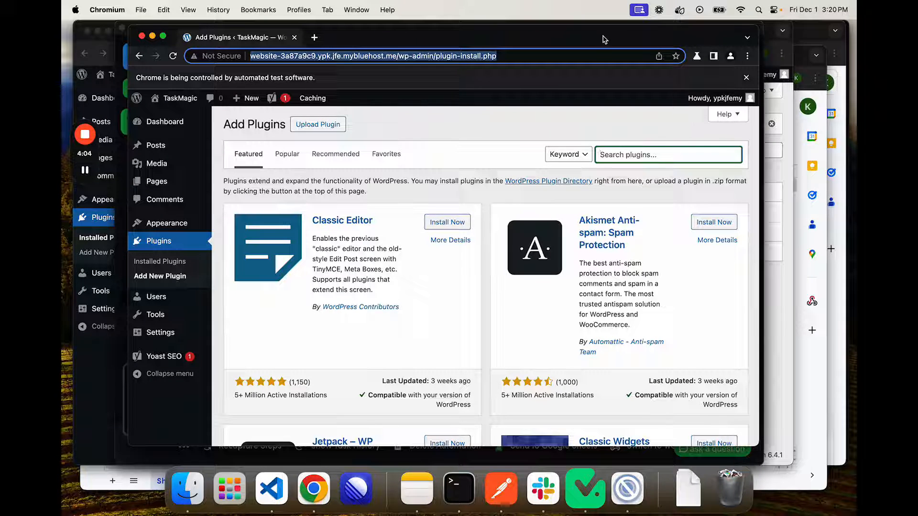
type("WP Smush")
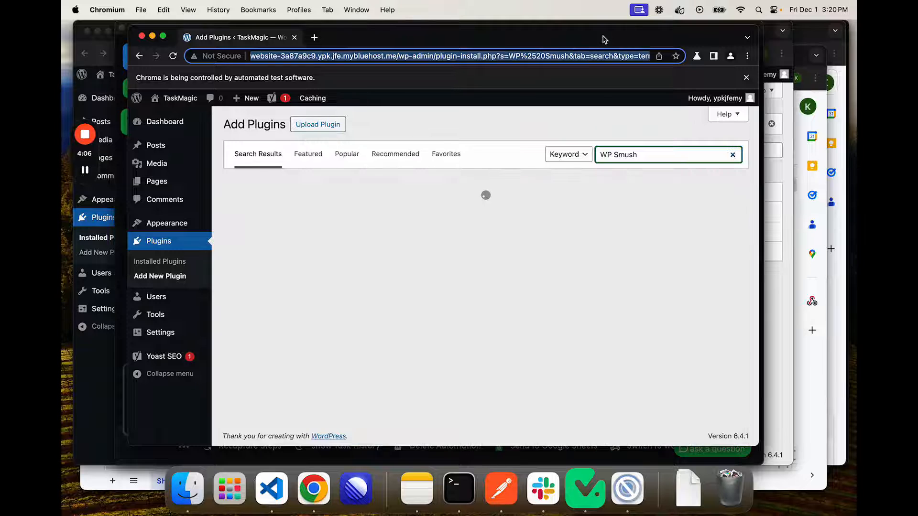
left_click(440, 214)
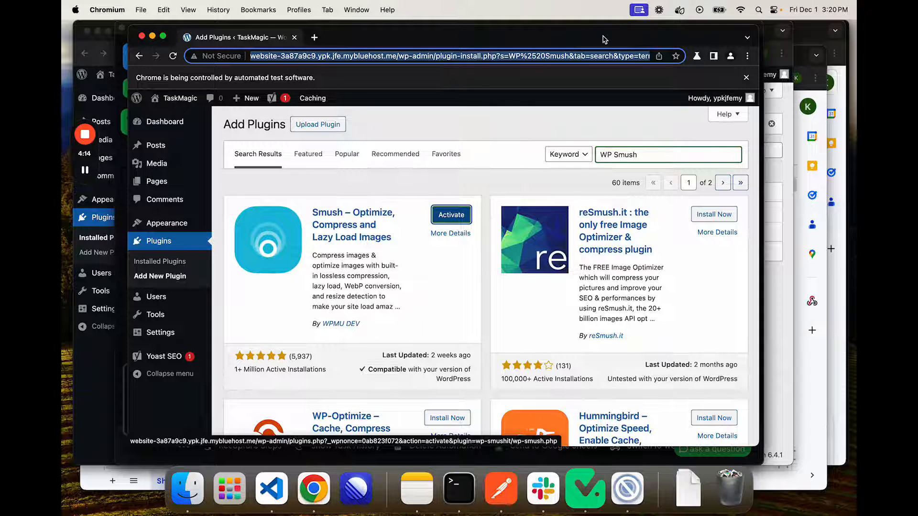
left_click(450, 214)
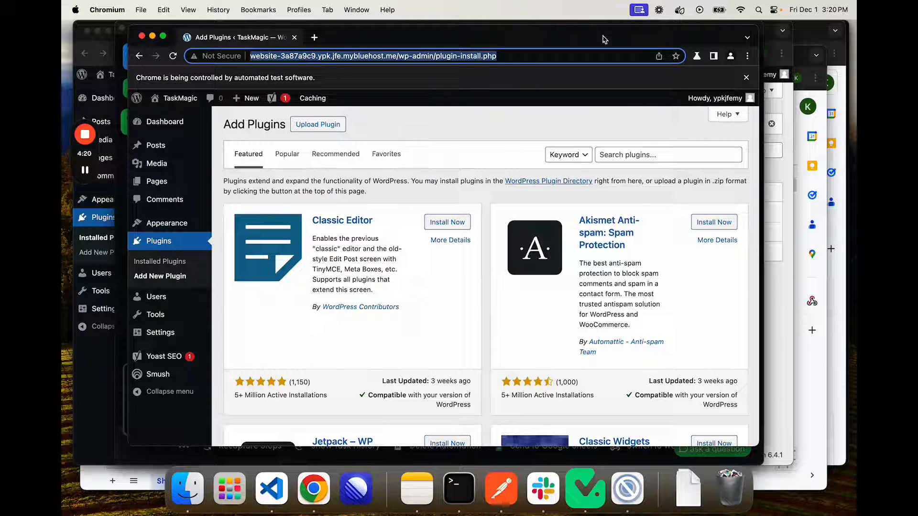
type("woocommerce")
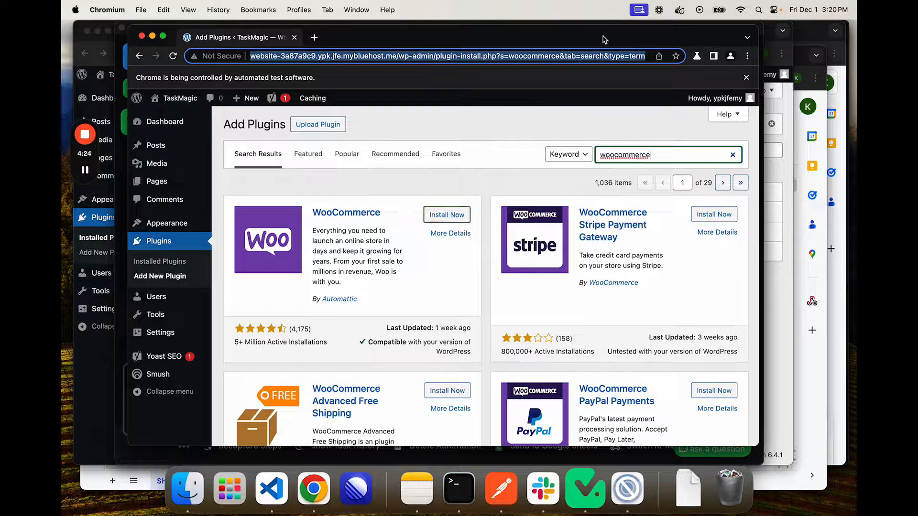
left_click(447, 214)
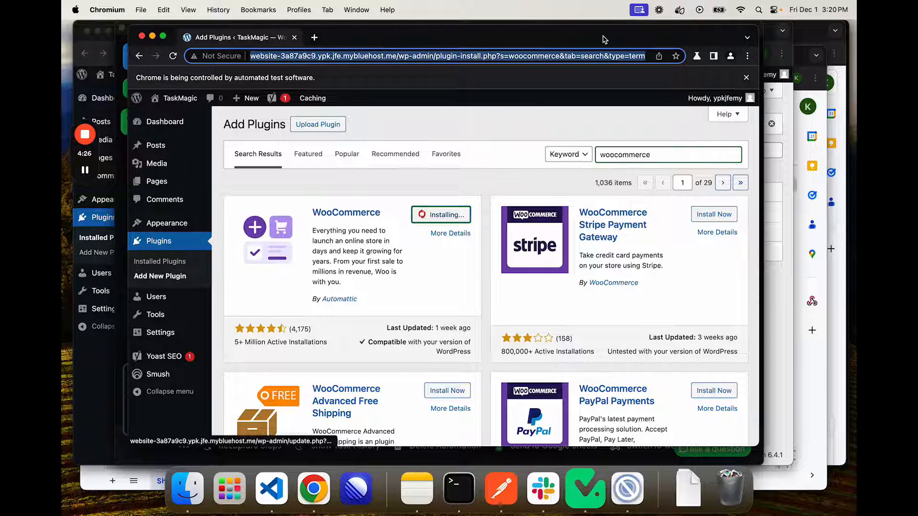